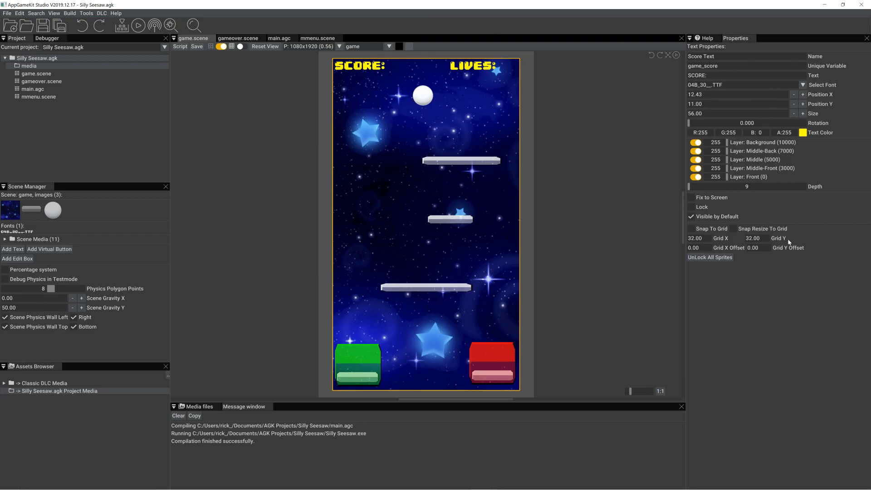
mouse_move(439, 133)
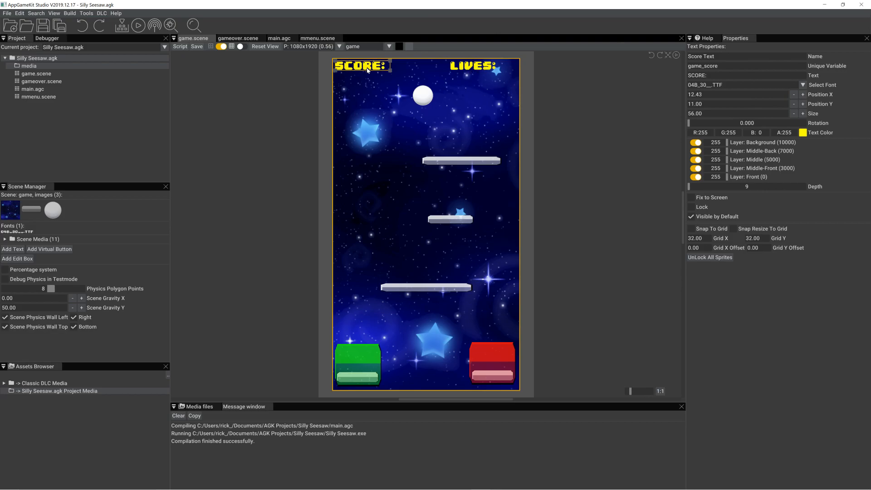
mouse_move(682, 88)
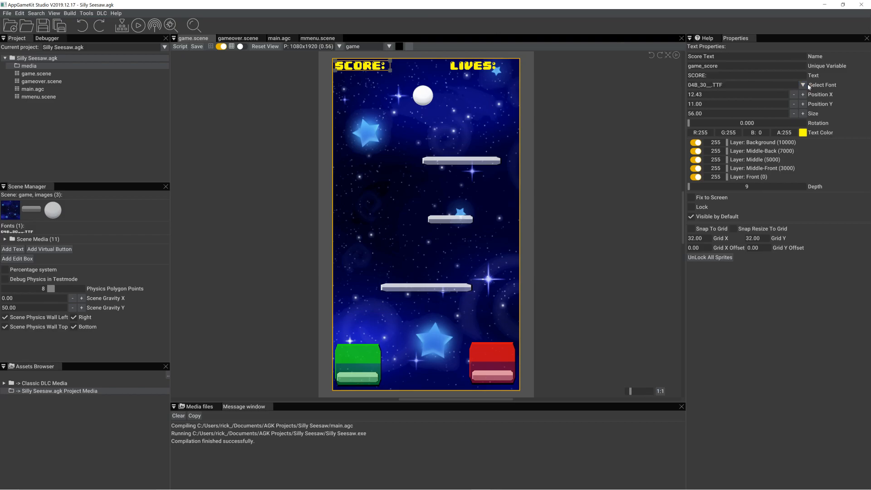
- Try the default font on the score text, then restore the pixel font
click(803, 85)
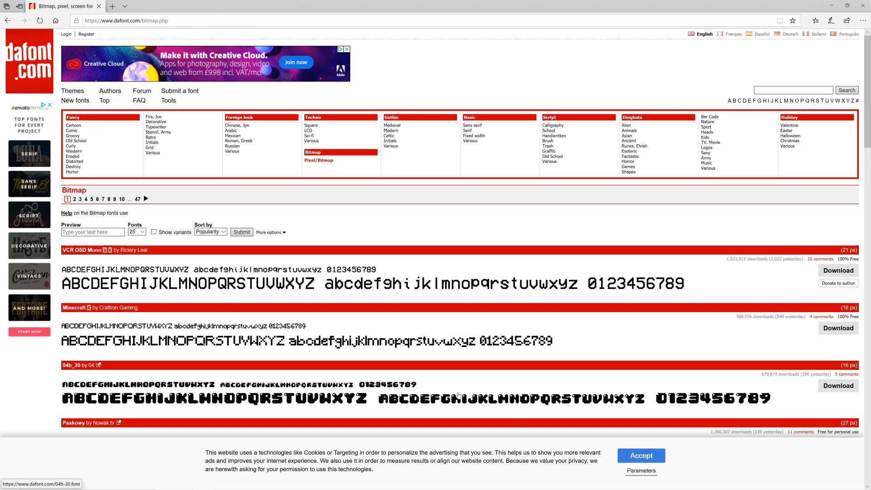
mouse_move(737, 392)
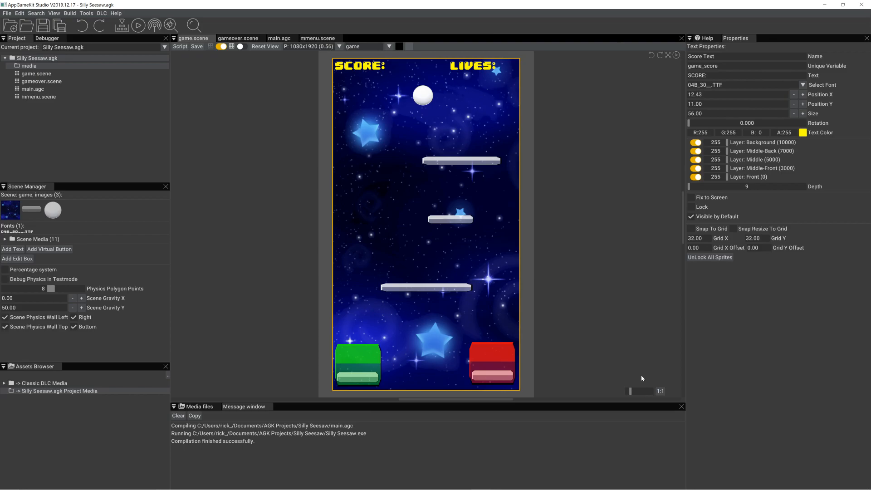
mouse_move(186, 393)
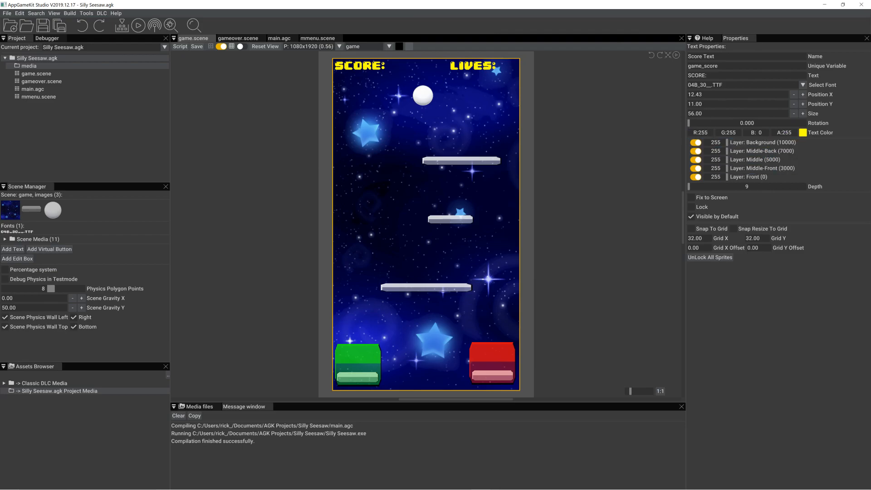
click(802, 84)
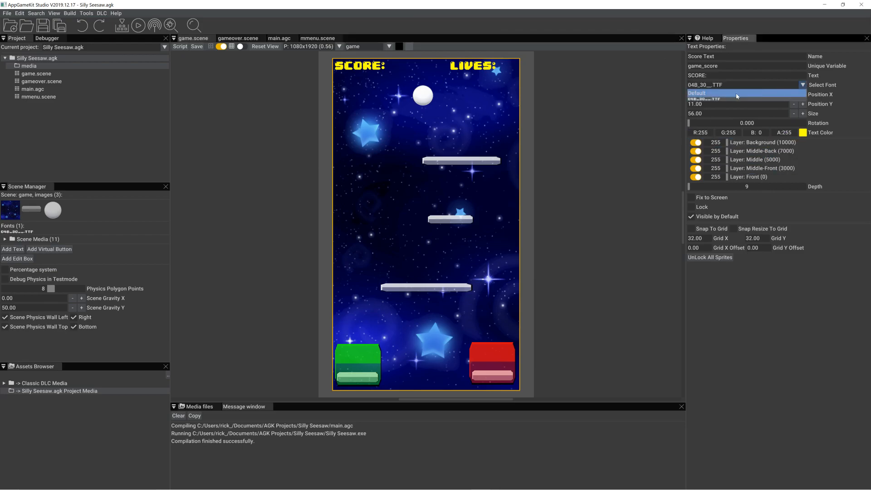
click(700, 93)
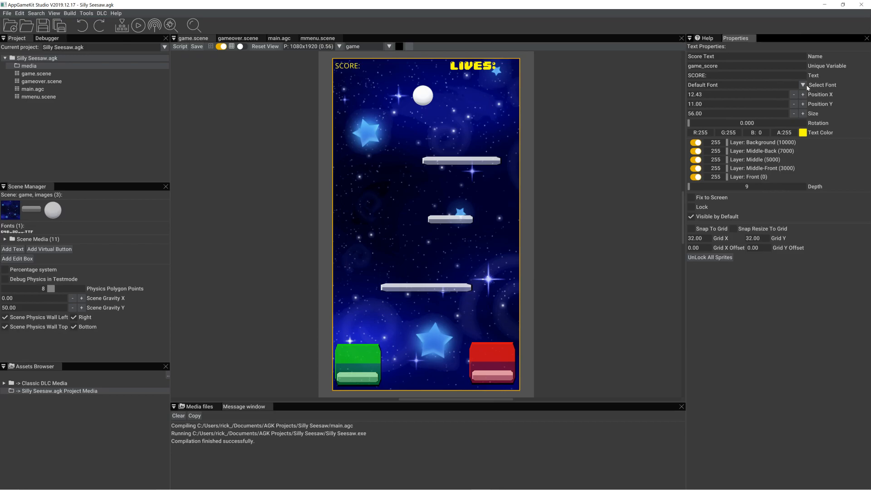
click(803, 86)
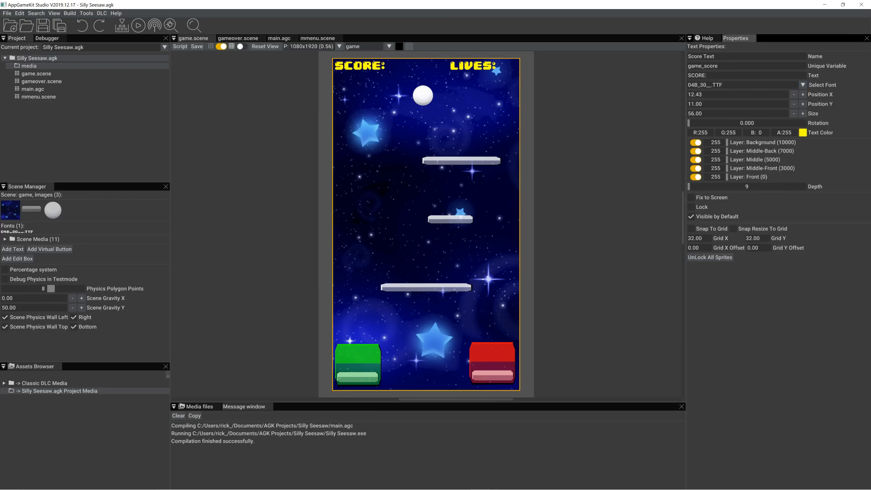
mouse_move(378, 149)
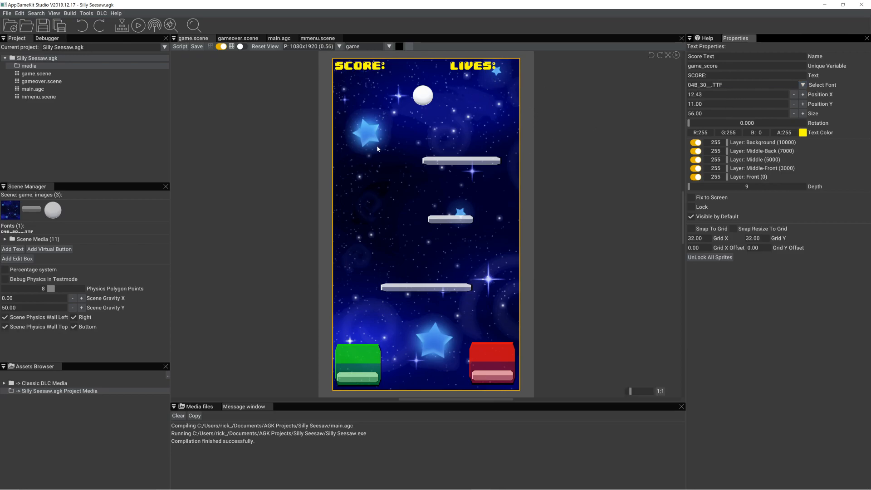
mouse_move(280, 38)
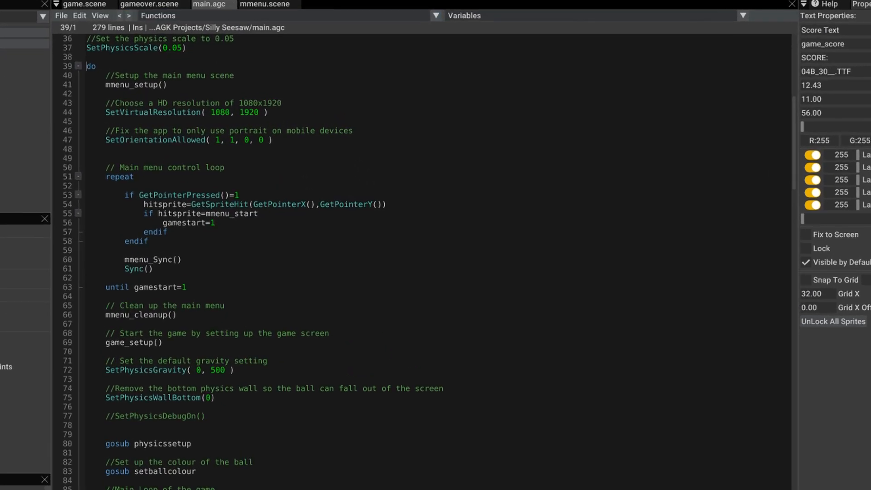
- Scroll main.agc down to the ball-check and collision scoring code
scroll(down, 3)
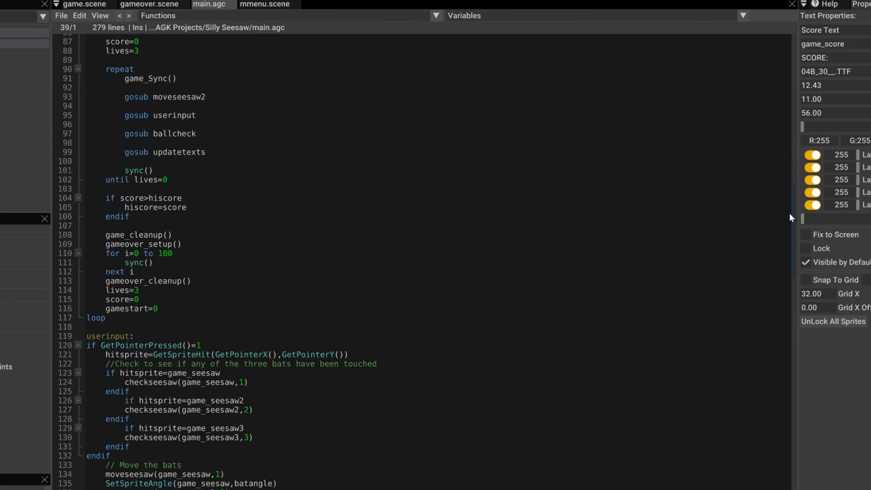
scroll(down, 3)
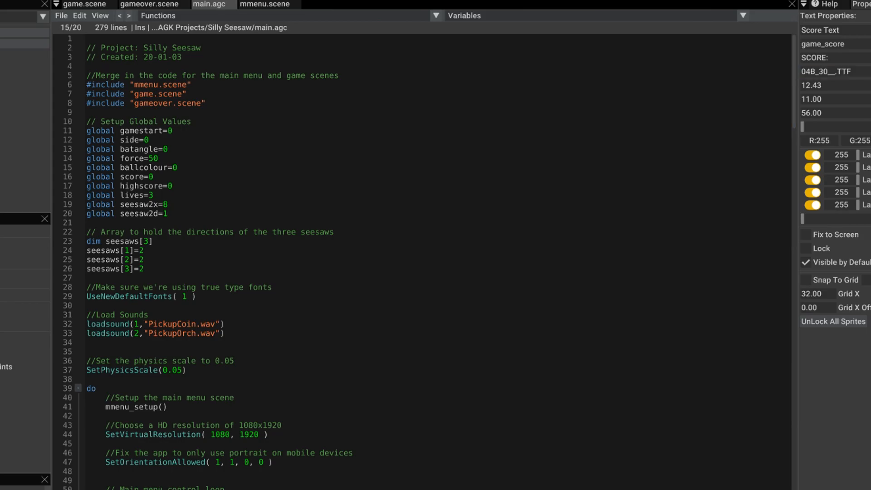
click(178, 167)
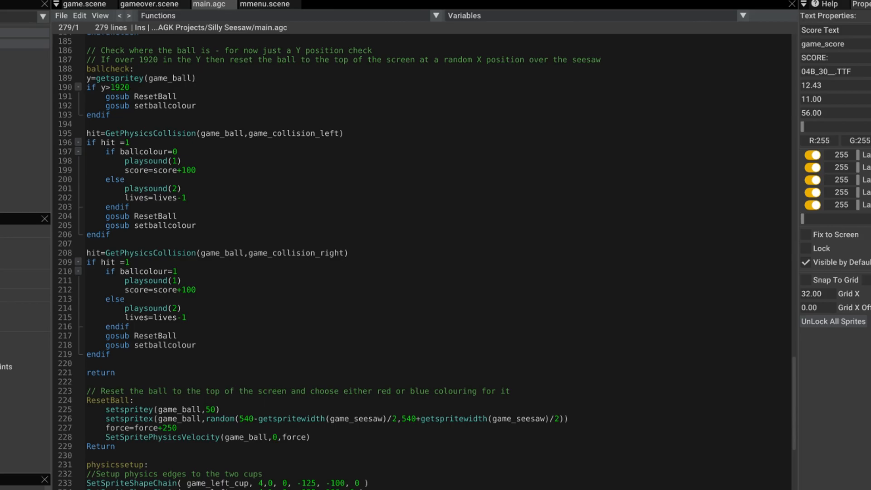
- Review the collision checks that play sound 1 with +100 score or sound 2 with a lost life
double_click(108, 70)
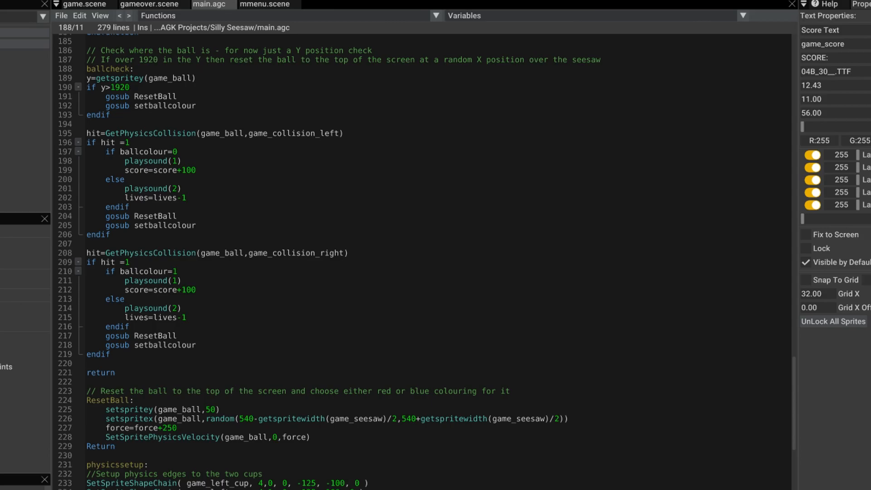
click(133, 68)
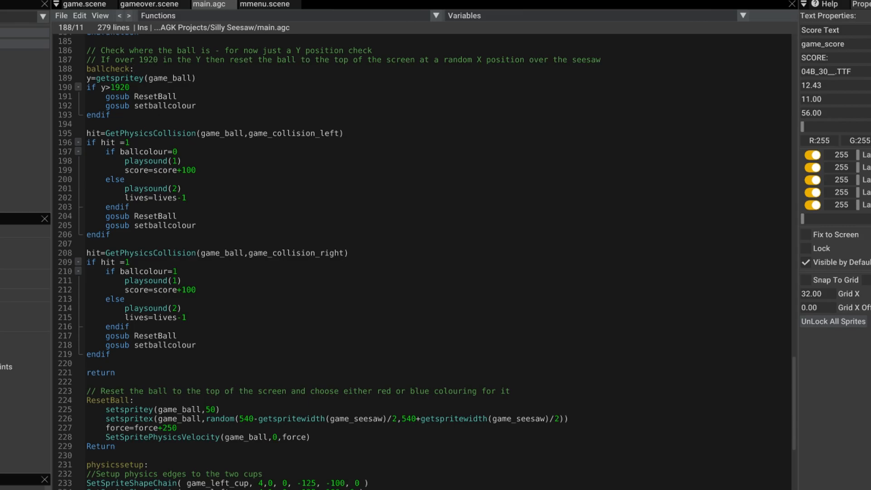
click(134, 69)
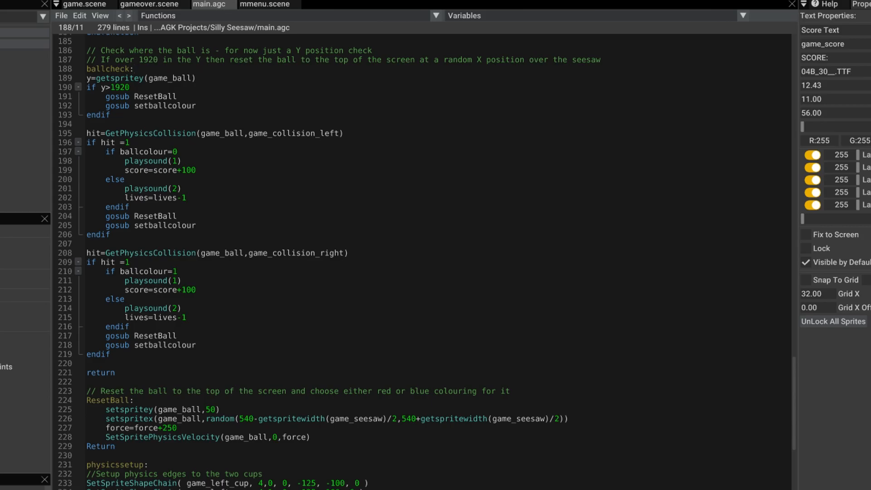
click(134, 69)
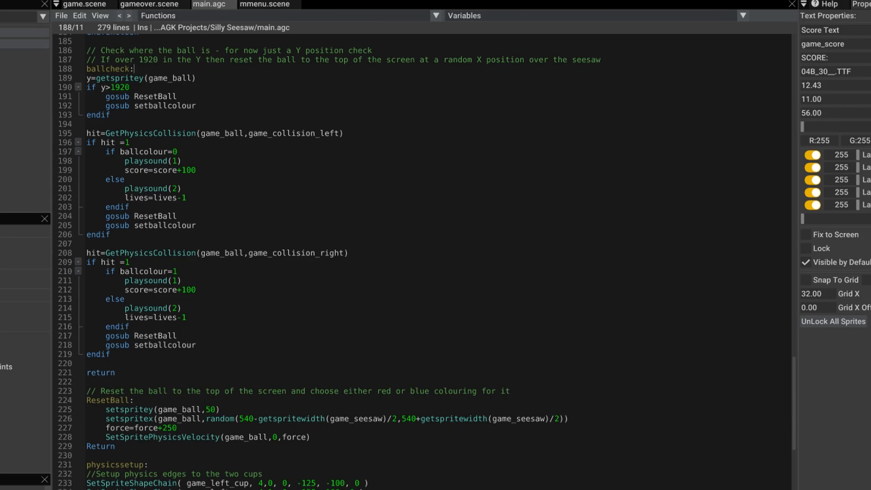
mouse_move(2, 64)
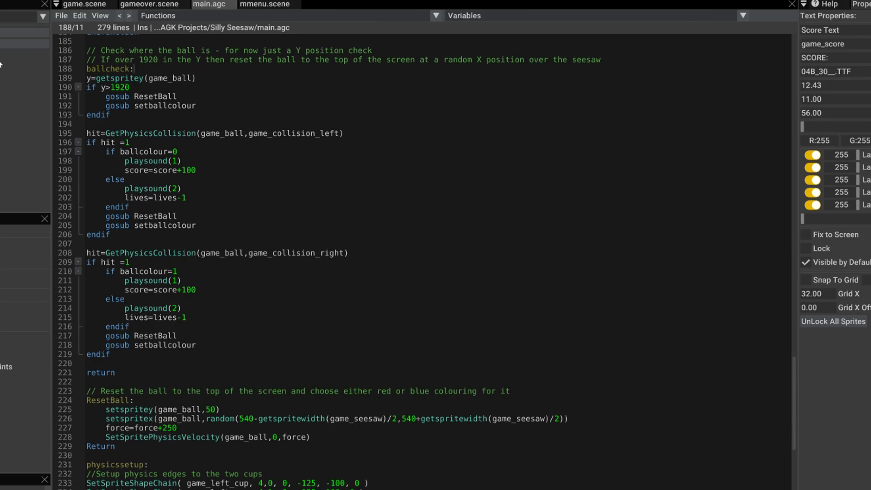
- Compile and run Silly Seesaw, play to 500 score, then close the game window
click(135, 25)
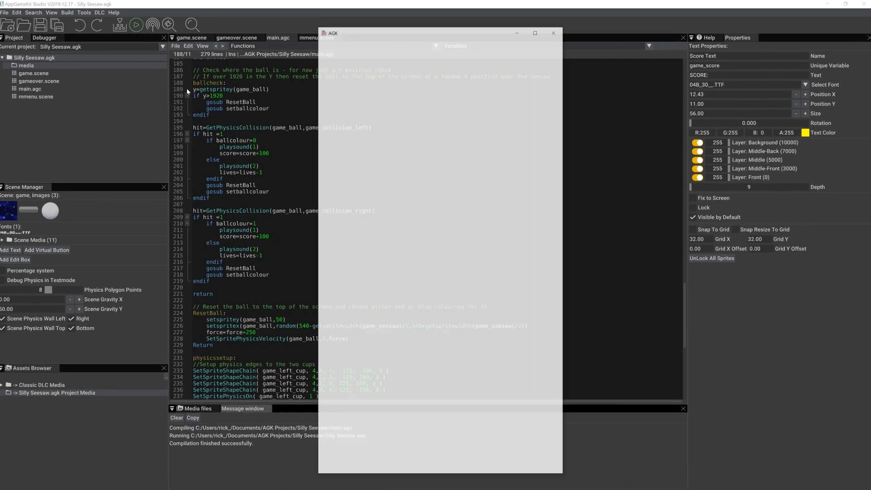
click(137, 24)
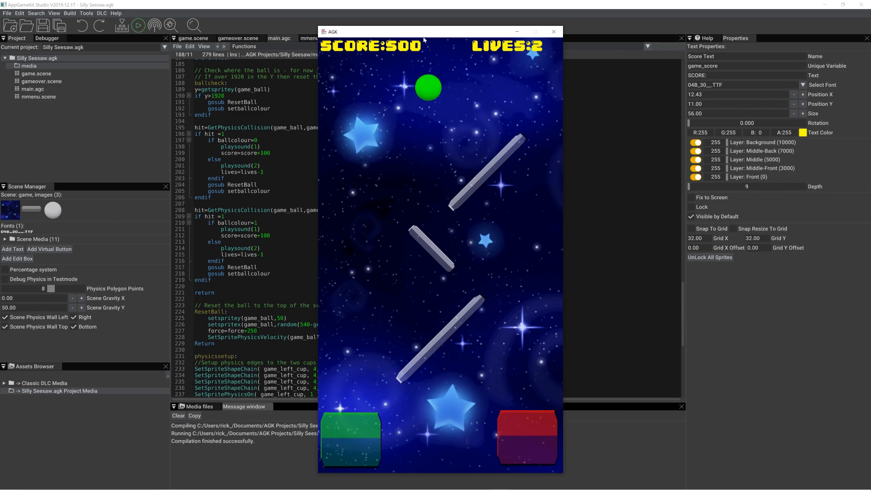
mouse_move(476, 314)
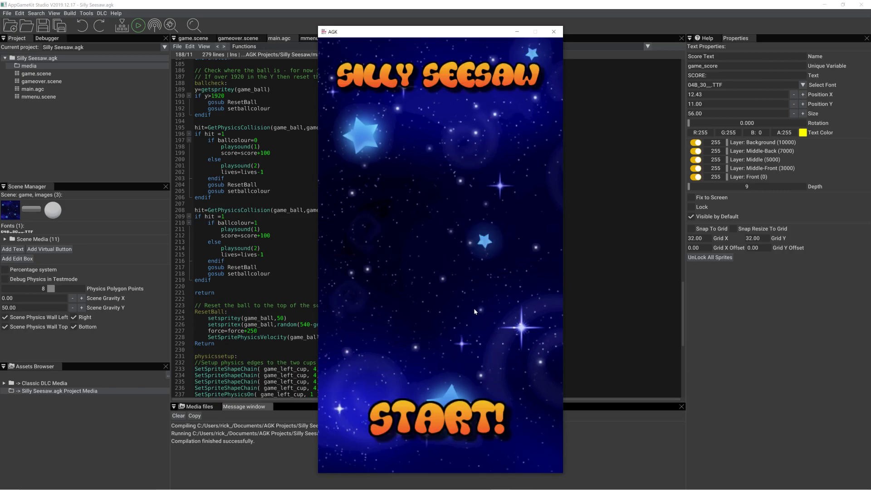
mouse_move(574, 43)
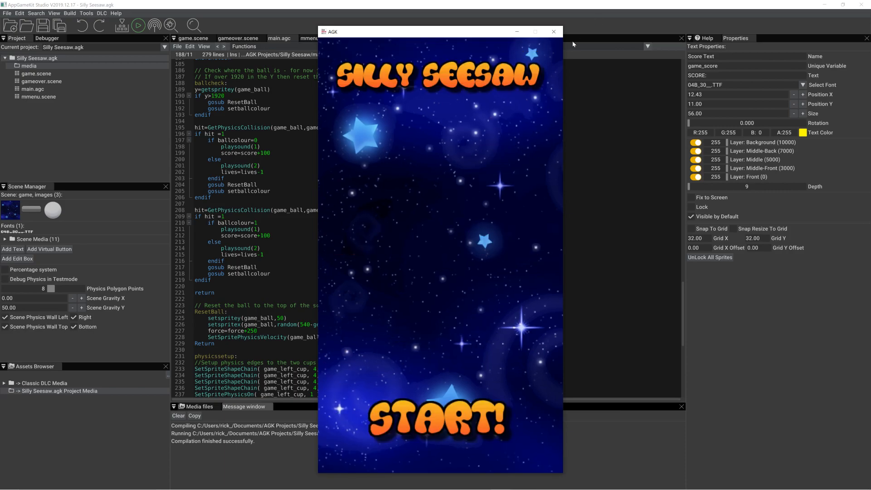
click(552, 31)
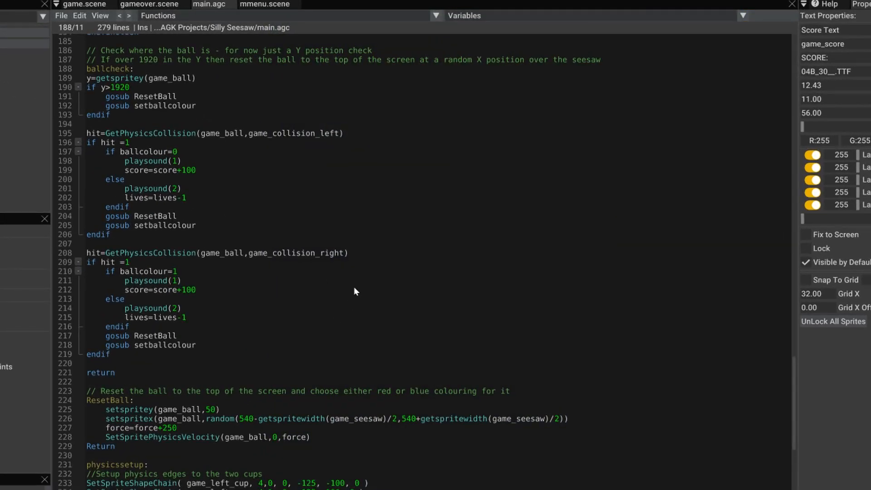
mouse_move(405, 245)
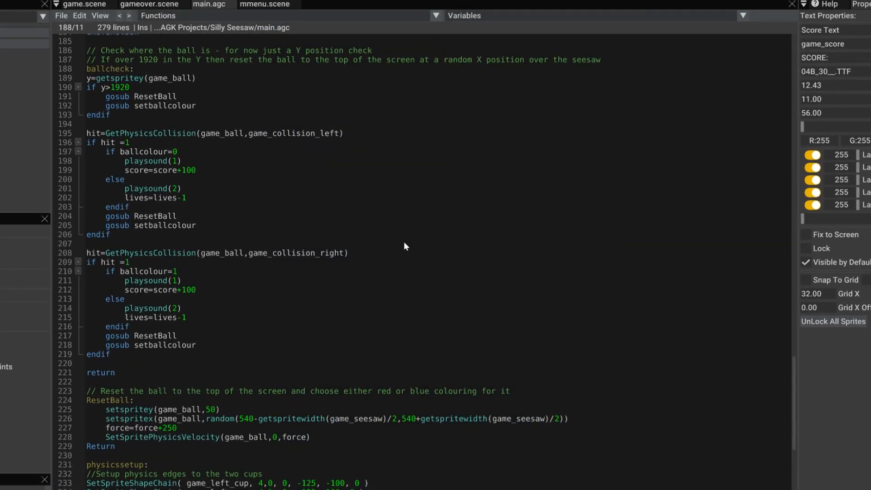
- Show gameover.scene and select its red pixel-font GAME OVER text
click(149, 3)
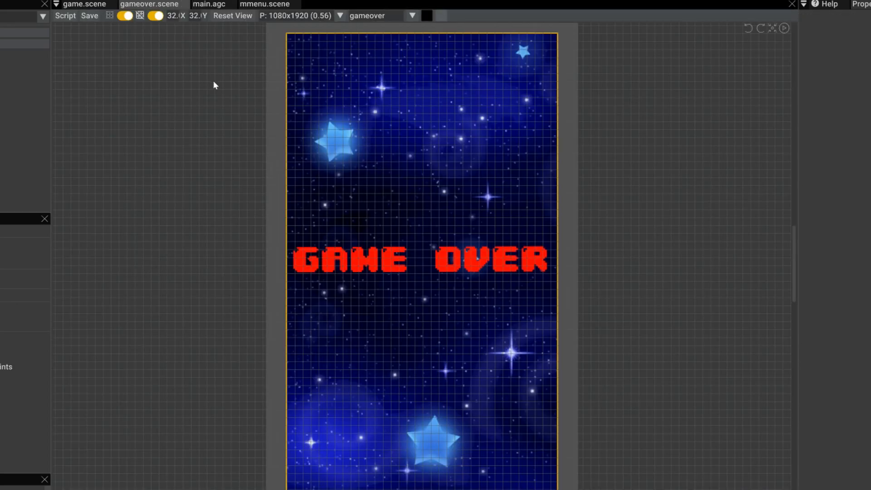
mouse_move(388, 304)
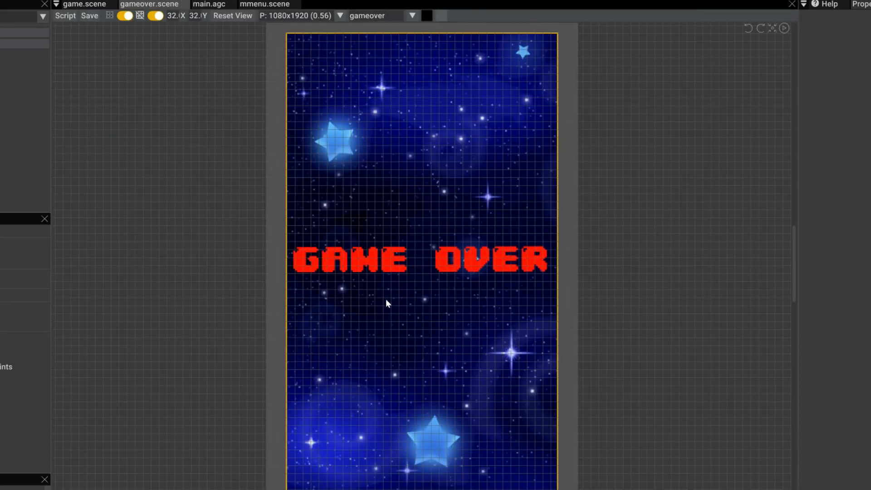
click(422, 259)
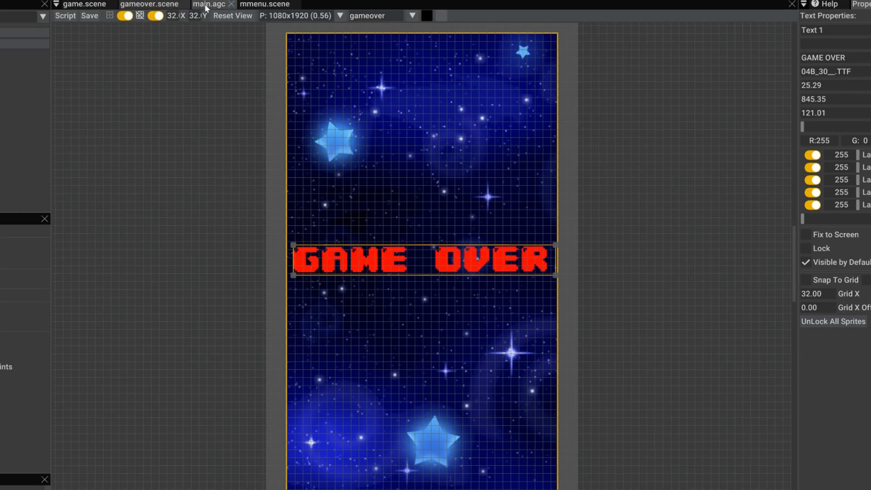
- Scroll main.agc through the menu do loop, game repeat loop and gameover setup/cleanup
click(208, 5)
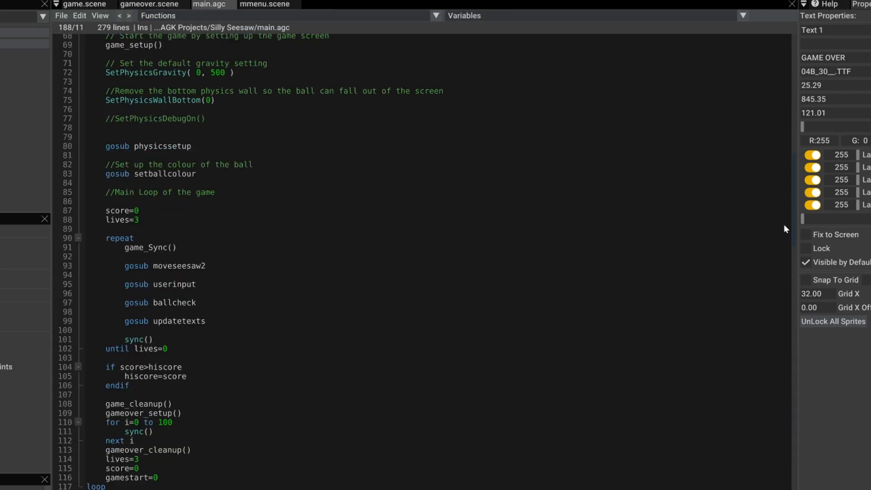
scroll(up, 3)
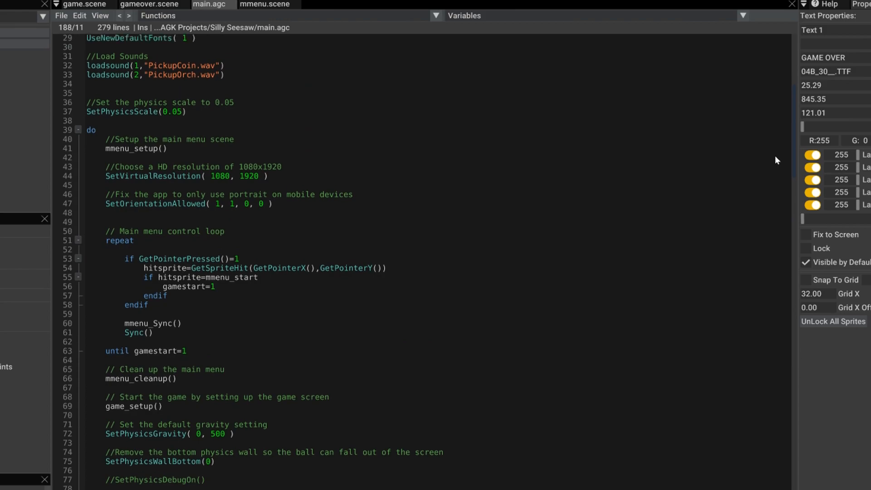
scroll(down, 3)
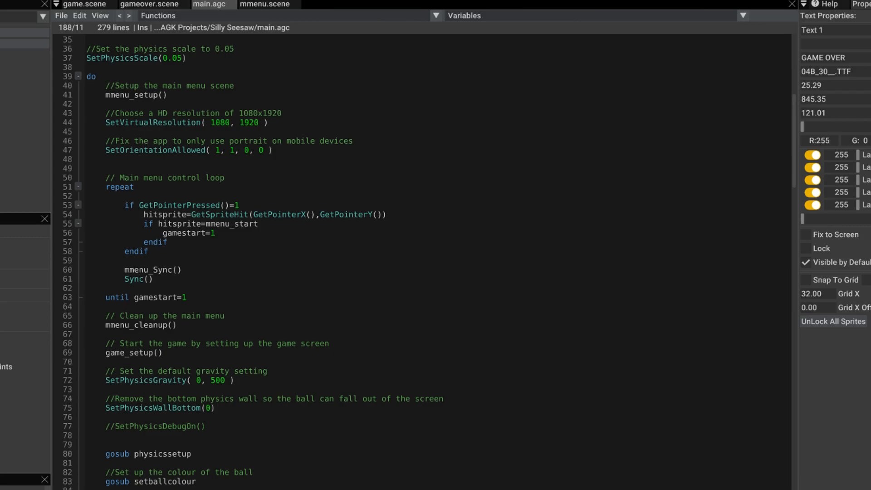
scroll(down, 3)
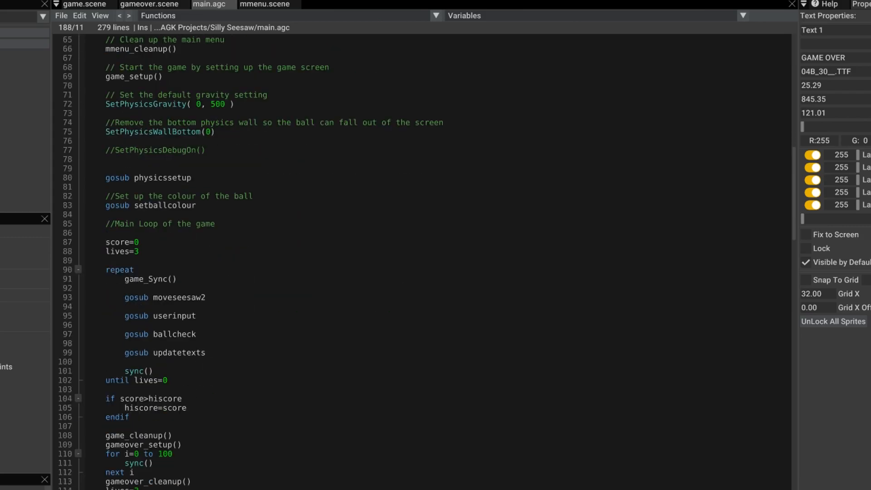
scroll(down, 3)
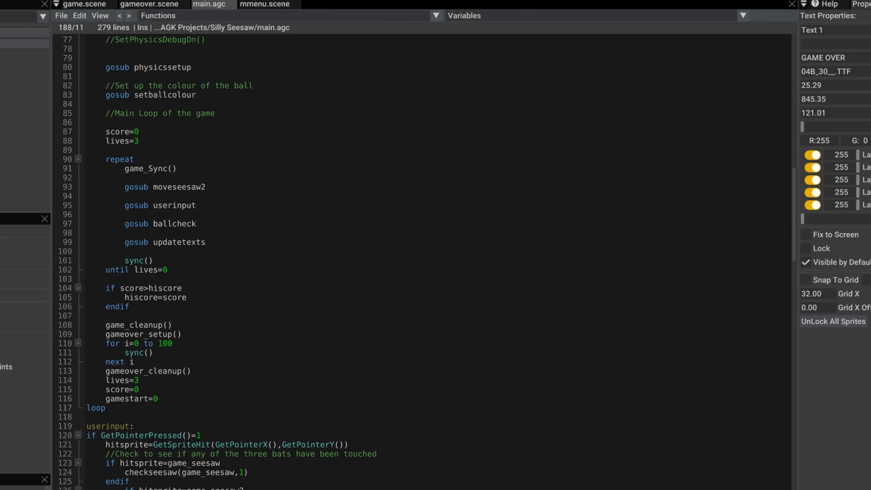
scroll(up, 3)
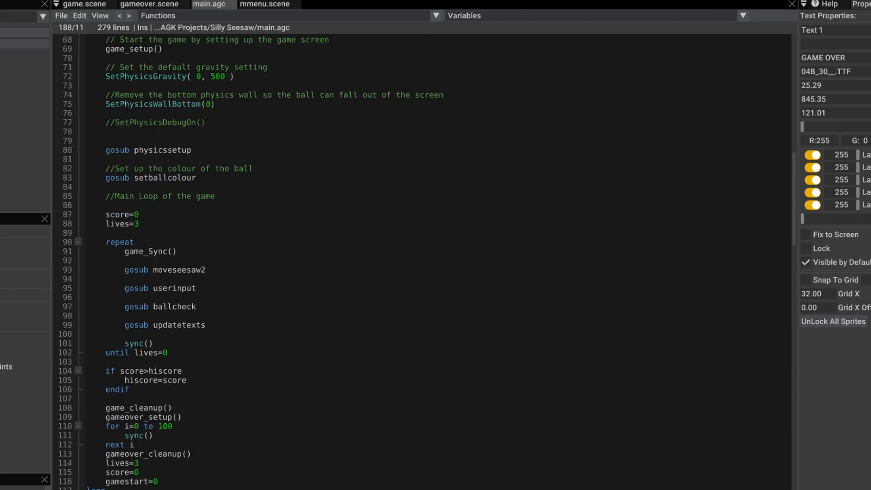
scroll(up, 3)
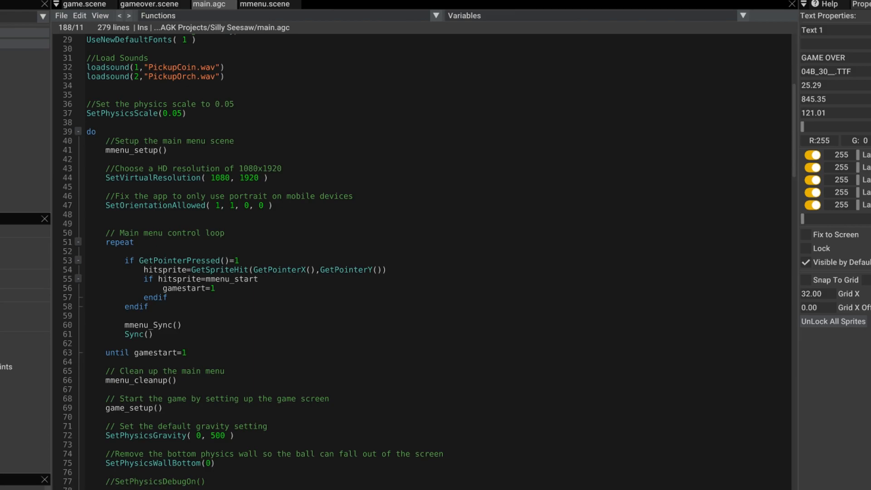
scroll(down, 3)
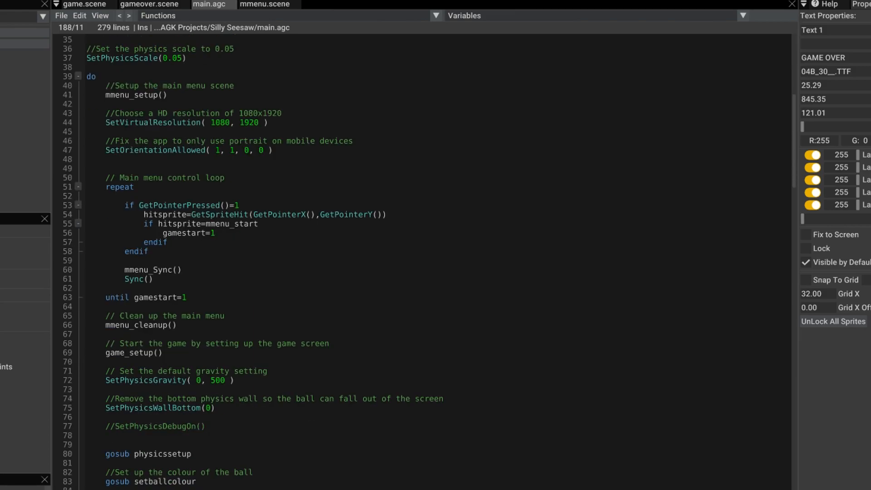